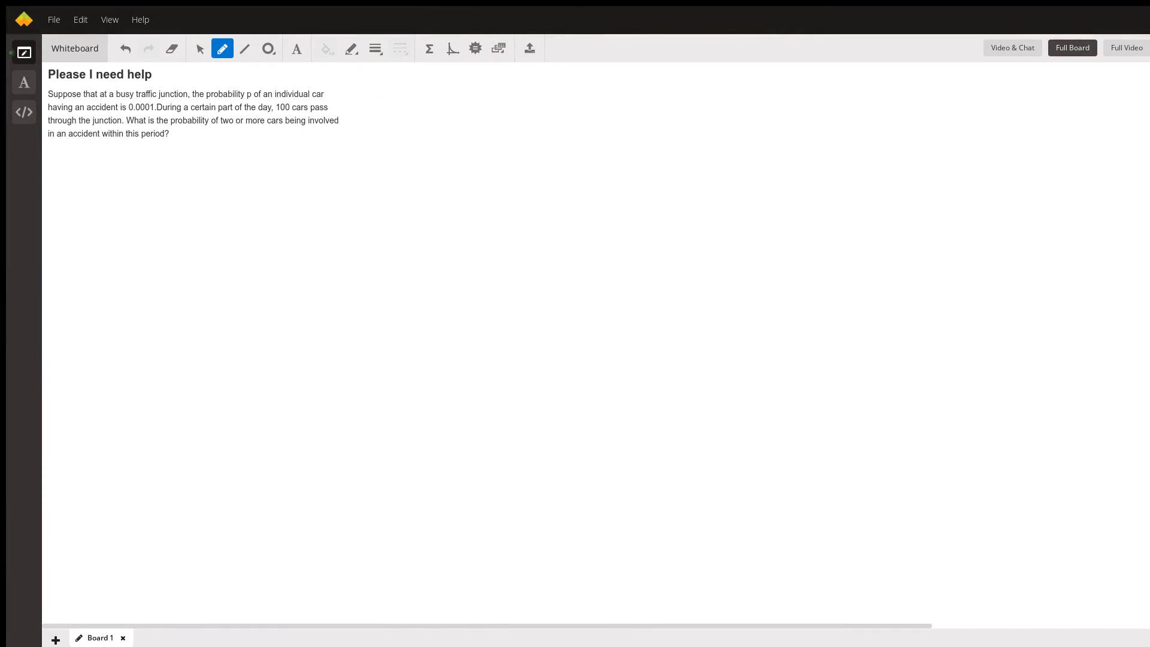
pyautogui.moveTo(402, 140)
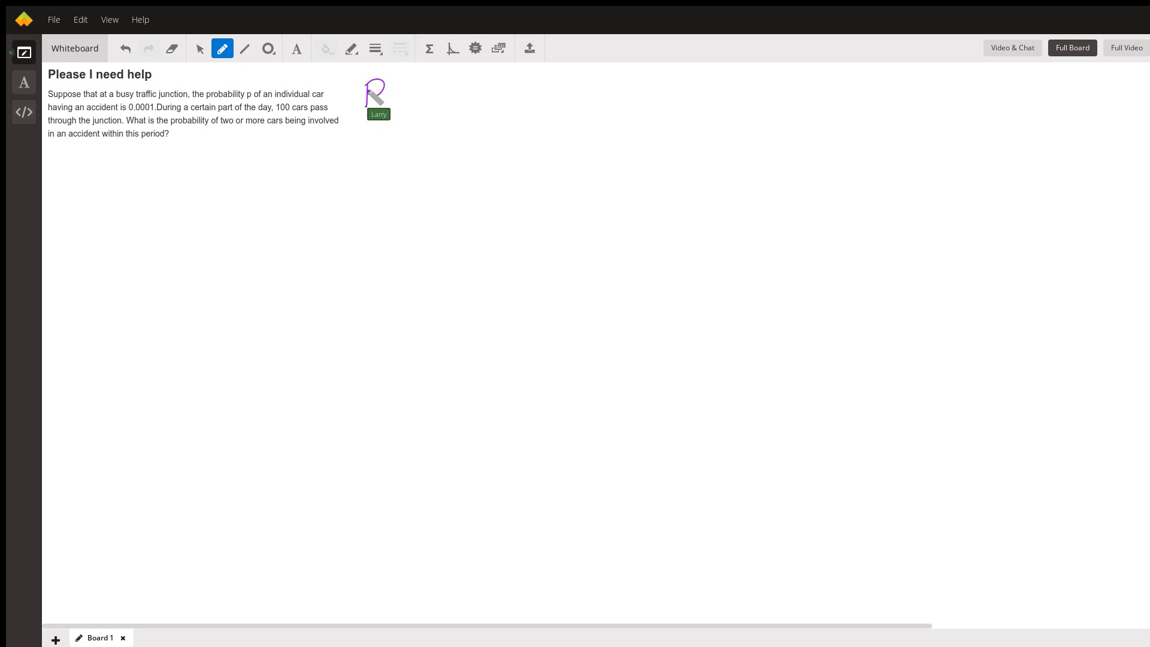
# Step: Handwrite P(2 or more) + P(0 or 1) = 1 across the top of the whiteboard
pyautogui.moveTo(367, 102); pyautogui.dragTo(448, 99)
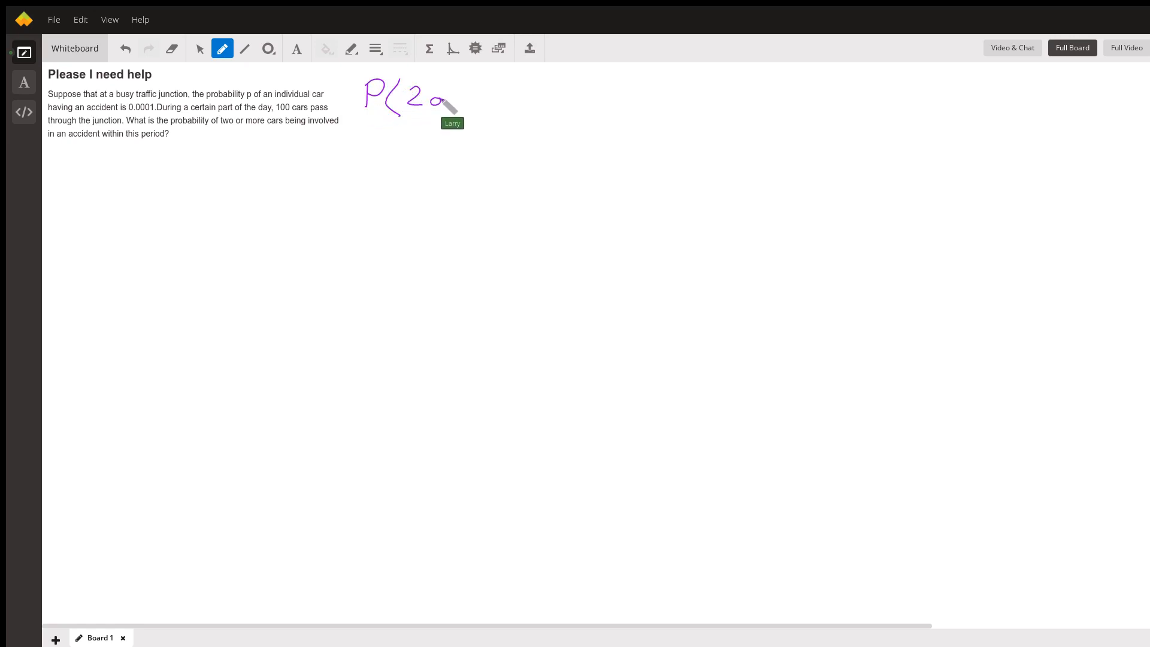
pyautogui.moveTo(429, 98); pyautogui.dragTo(500, 99)
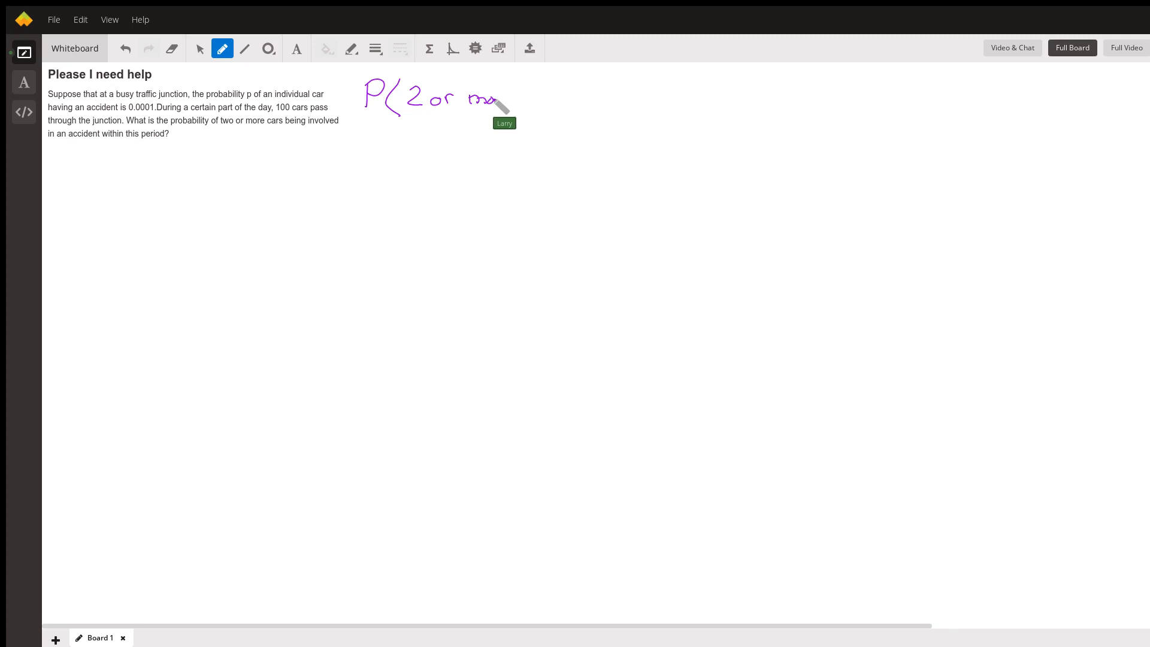
pyautogui.moveTo(499, 102); pyautogui.dragTo(532, 95)
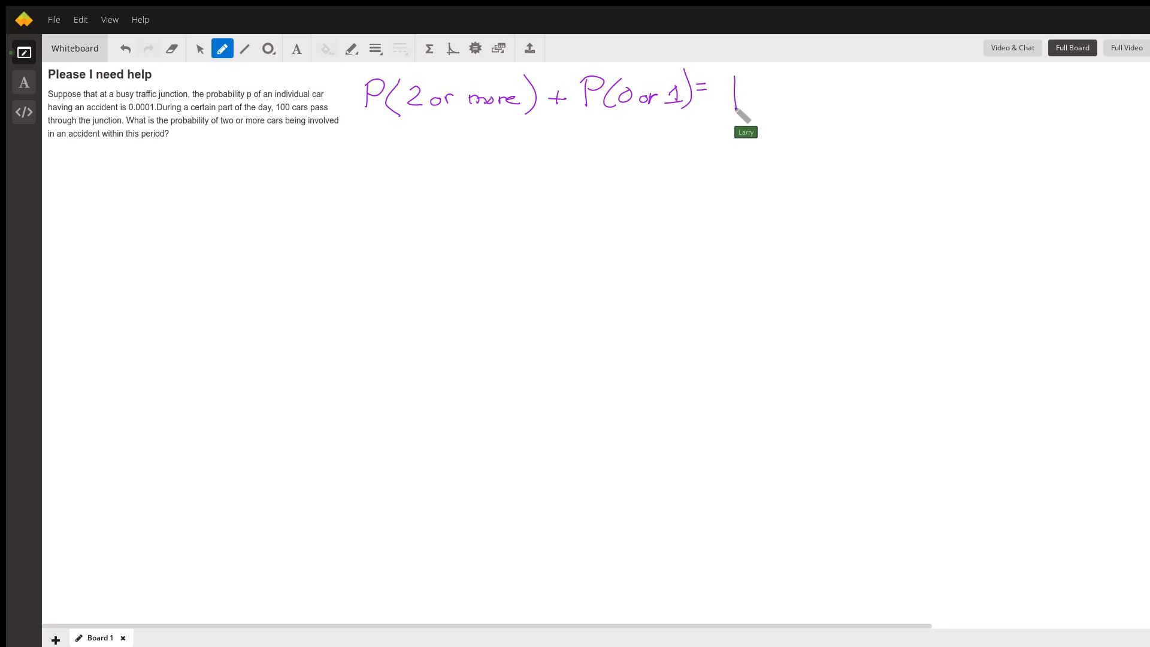
pyautogui.moveTo(733, 95)
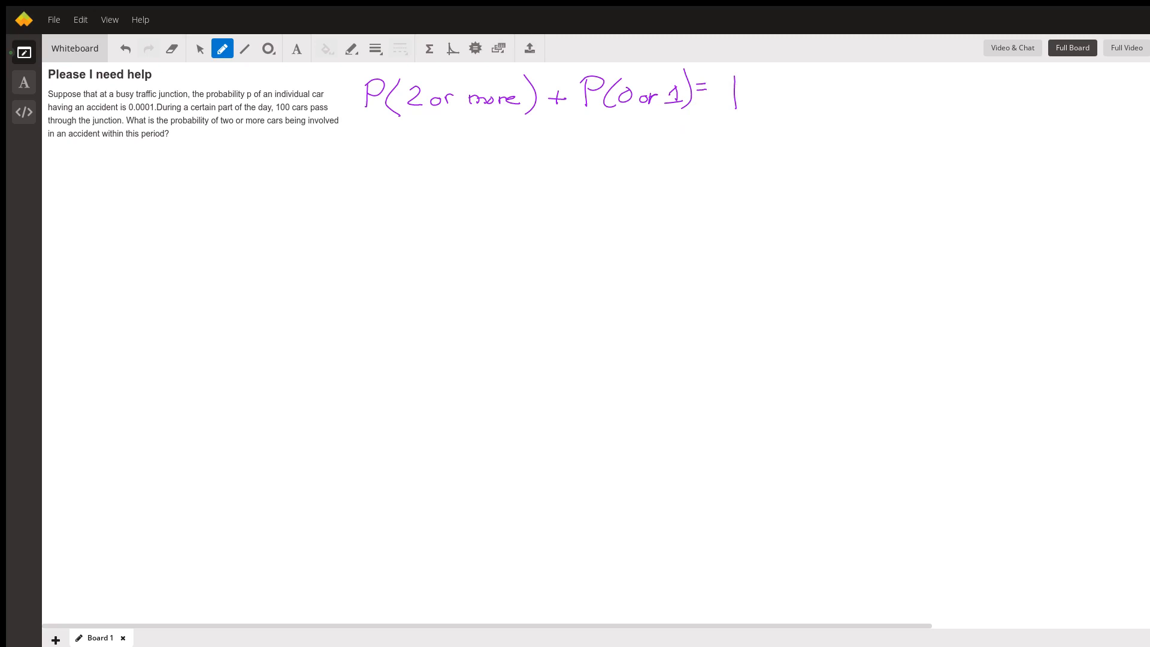
# Step: Handwrite 1 − P(0 or 1) beneath the complement equation
pyautogui.moveTo(210, 143); pyautogui.dragTo(242, 157)
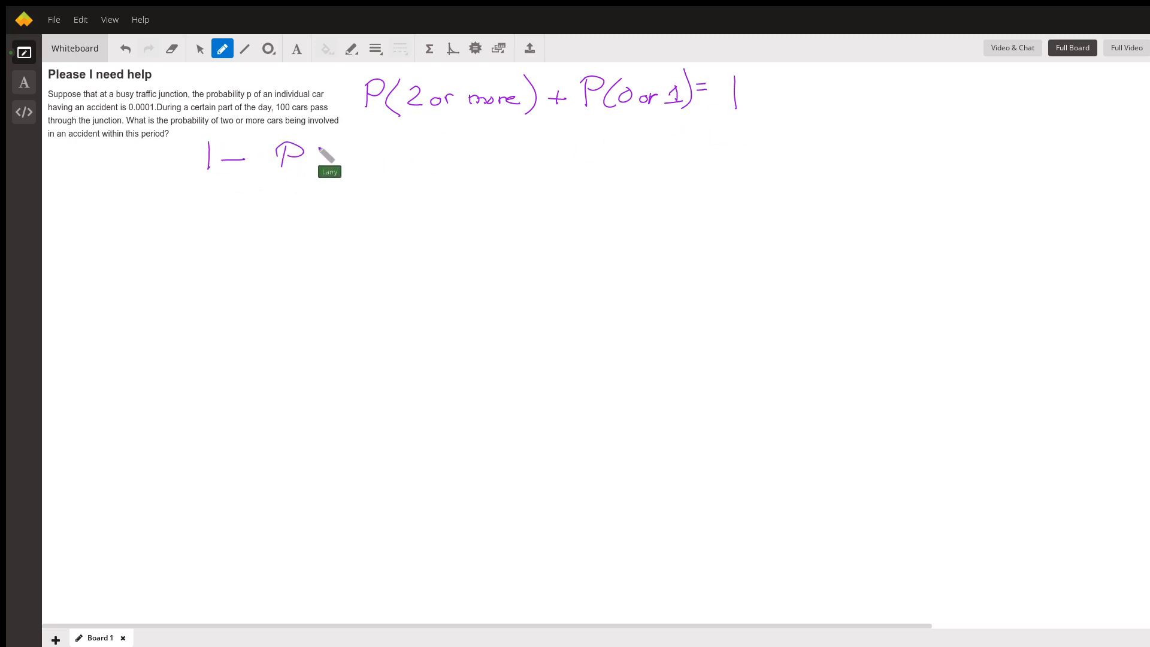
pyautogui.moveTo(308, 157); pyautogui.dragTo(353, 161)
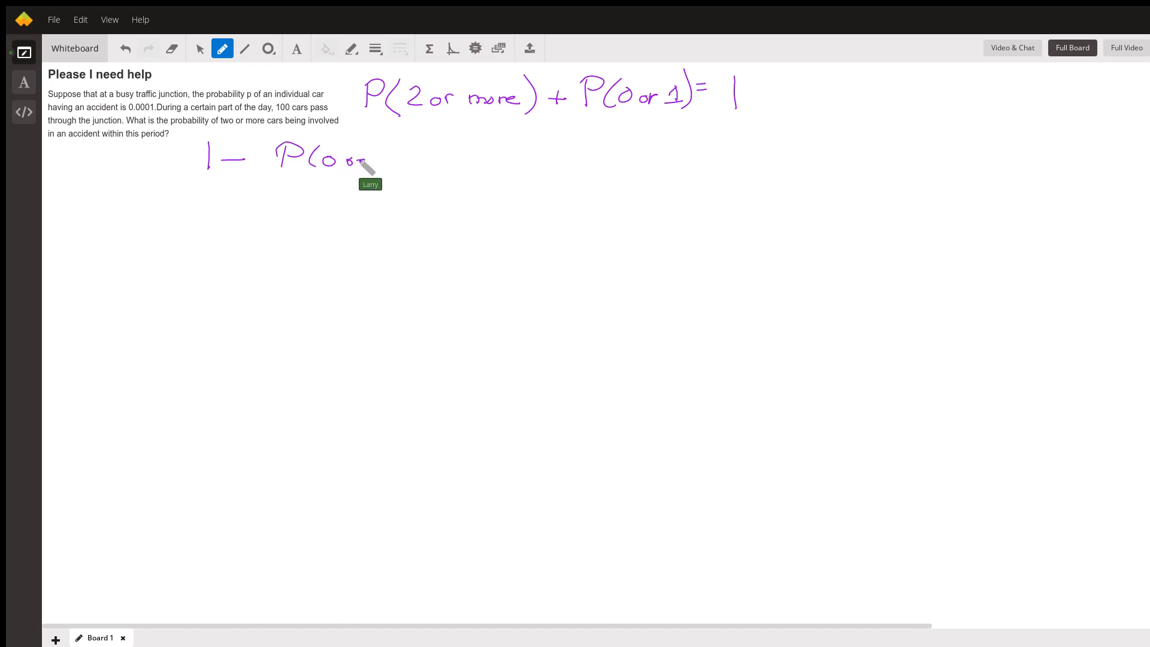
pyautogui.moveTo(360, 158); pyautogui.dragTo(411, 161)
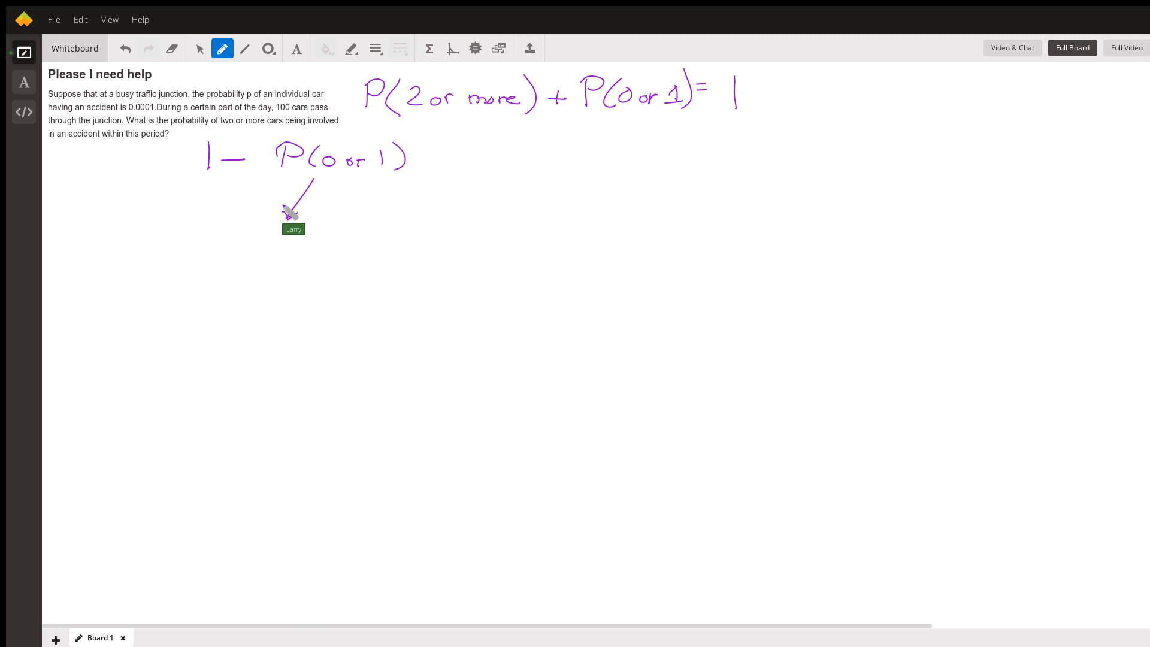
pyautogui.moveTo(292, 212)
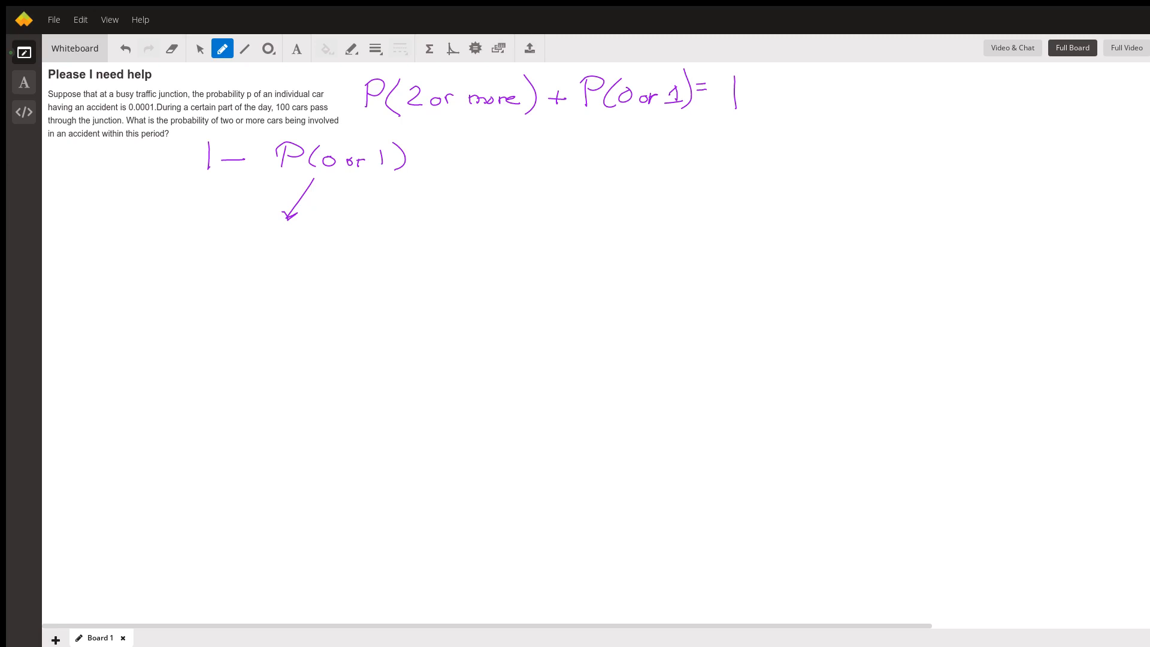
pyautogui.moveTo(262, 257)
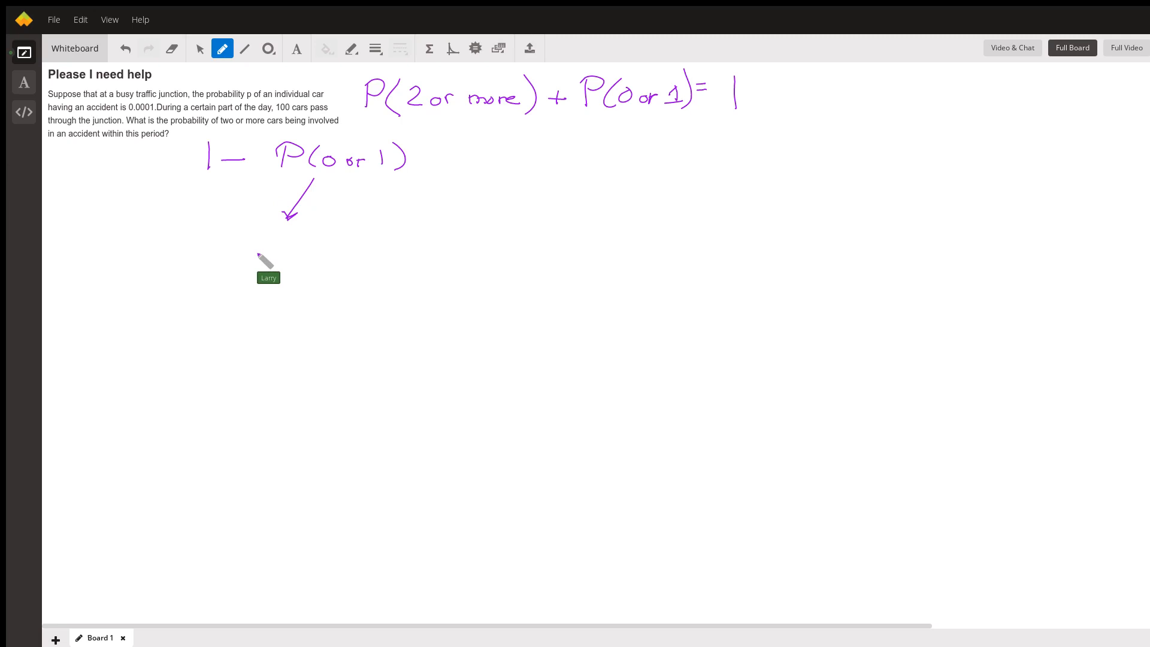
# Step: Handwrite (.9999) below the arrow for the zero-accident probability
pyautogui.moveTo(253, 253); pyautogui.dragTo(267, 257)
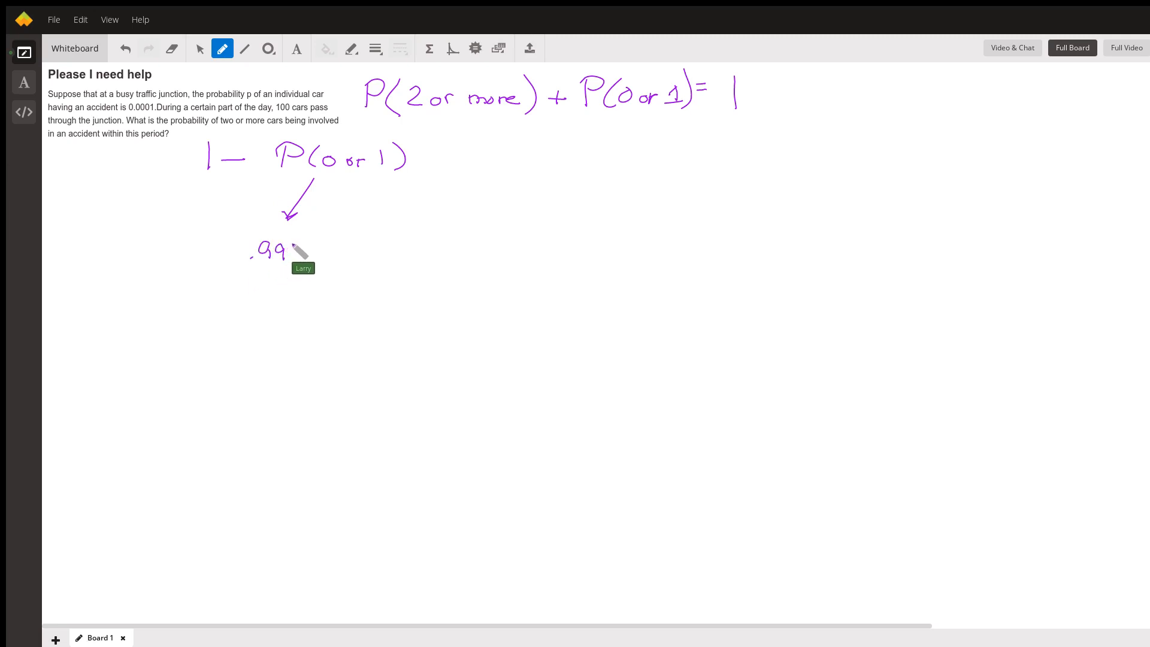
pyautogui.moveTo(286, 249); pyautogui.dragTo(316, 249)
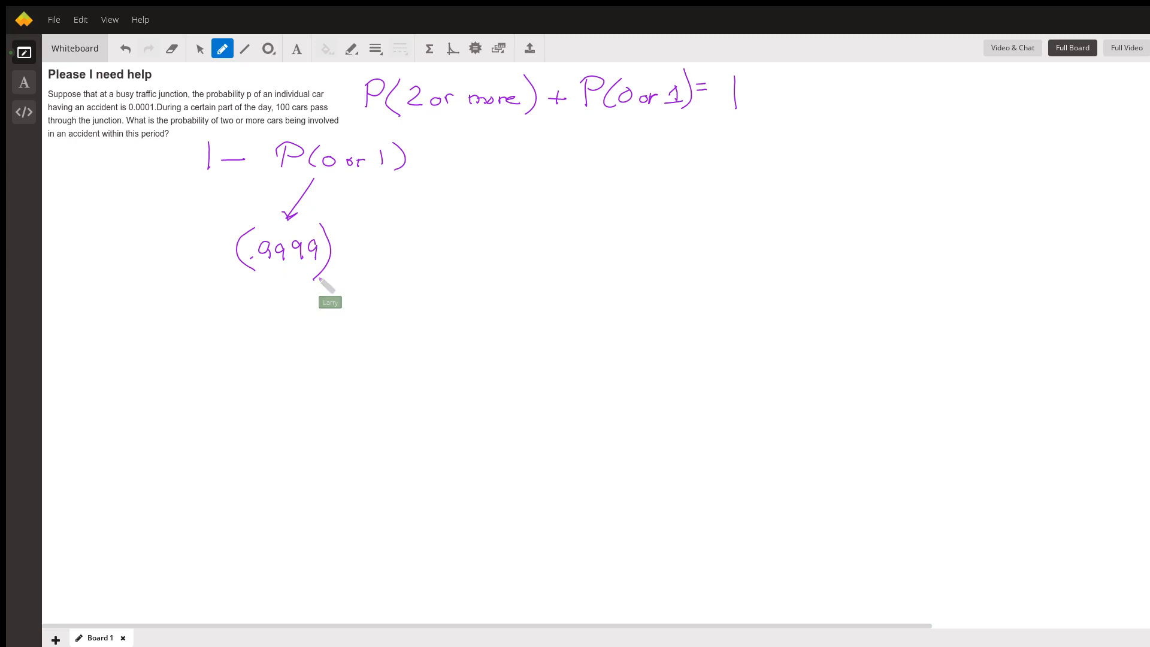
pyautogui.moveTo(337, 224)
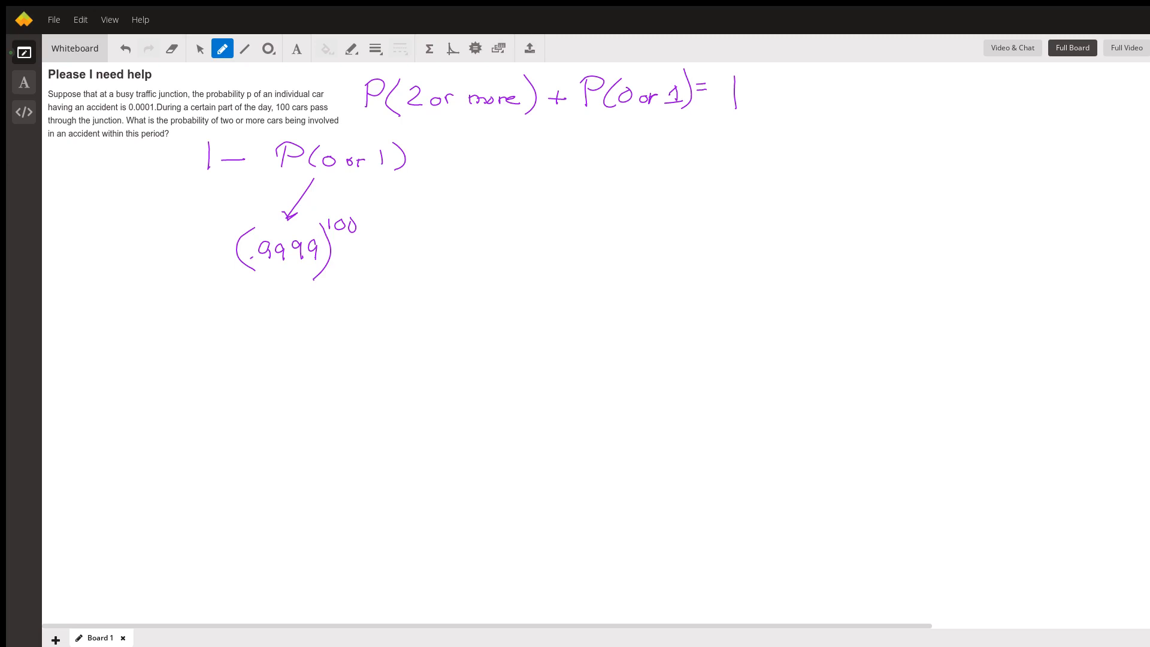
pyautogui.moveTo(399, 184)
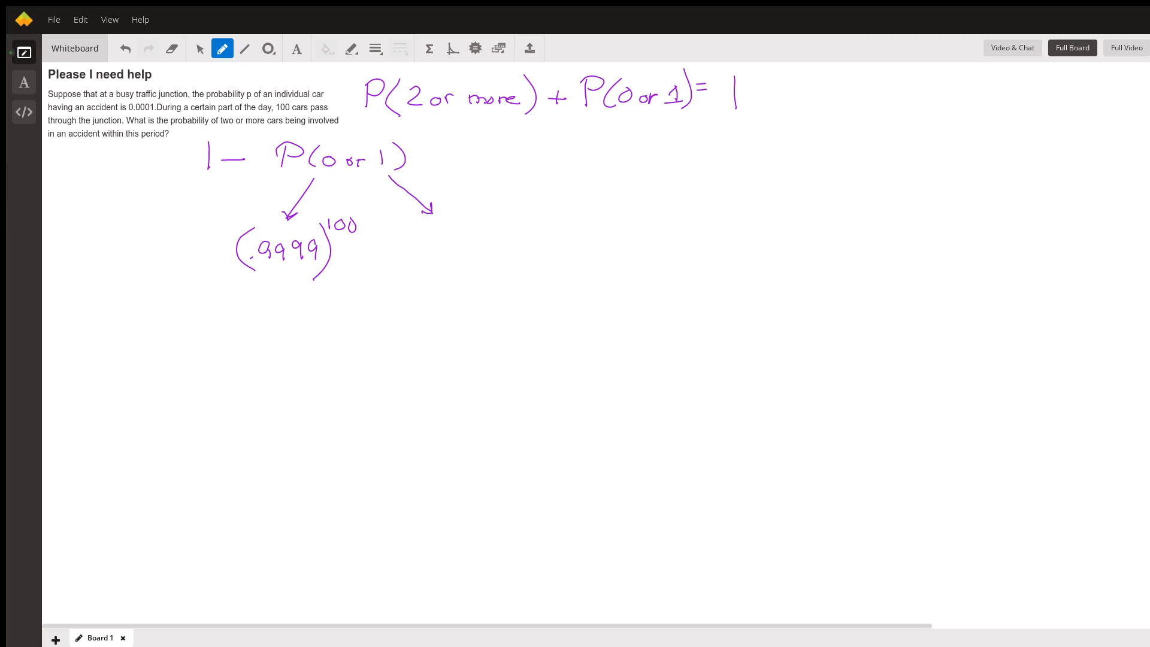
pyautogui.moveTo(437, 275)
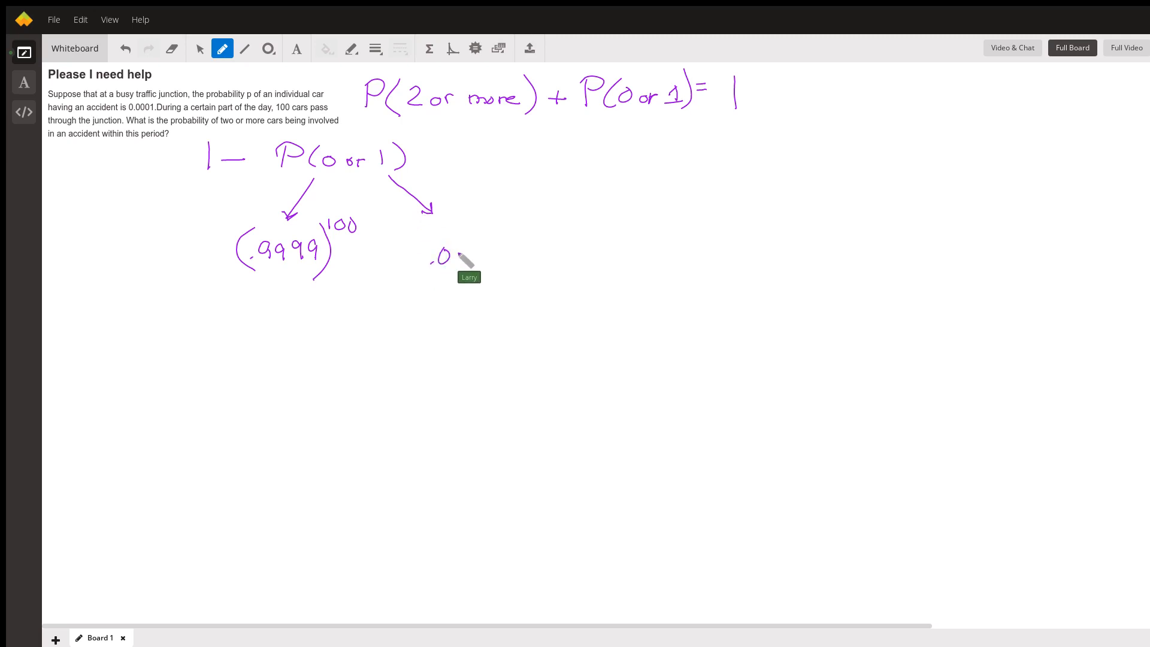
# Step: Handwrite (.0001) under the second arrow
pyautogui.moveTo(444, 257); pyautogui.dragTo(477, 257)
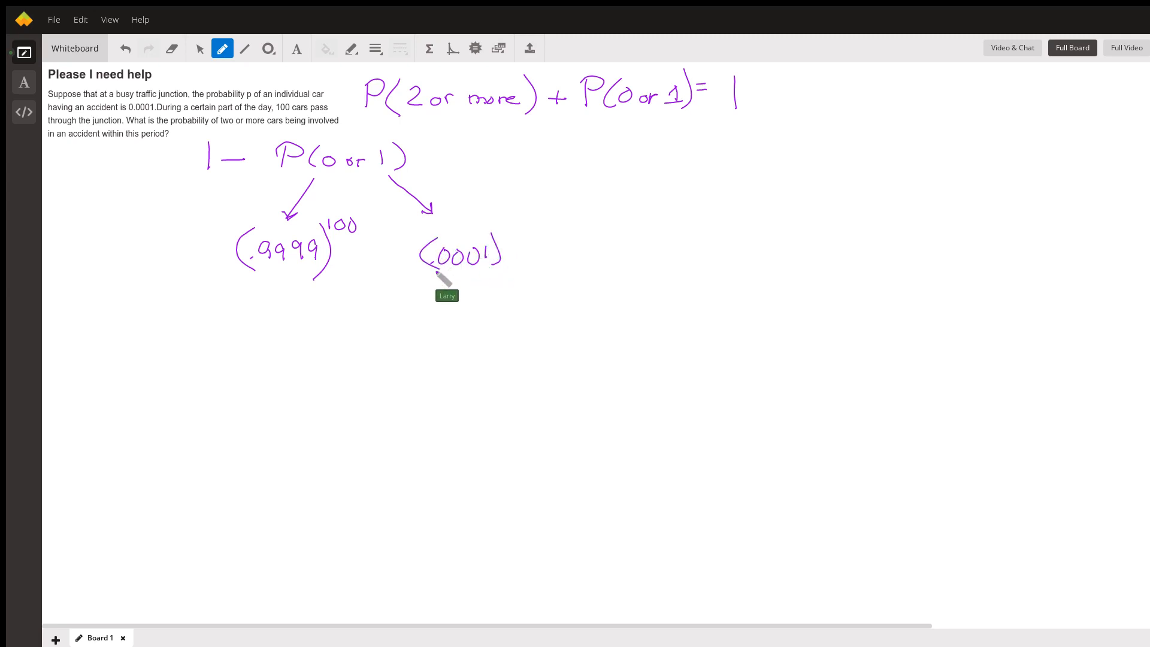
pyautogui.moveTo(367, 265)
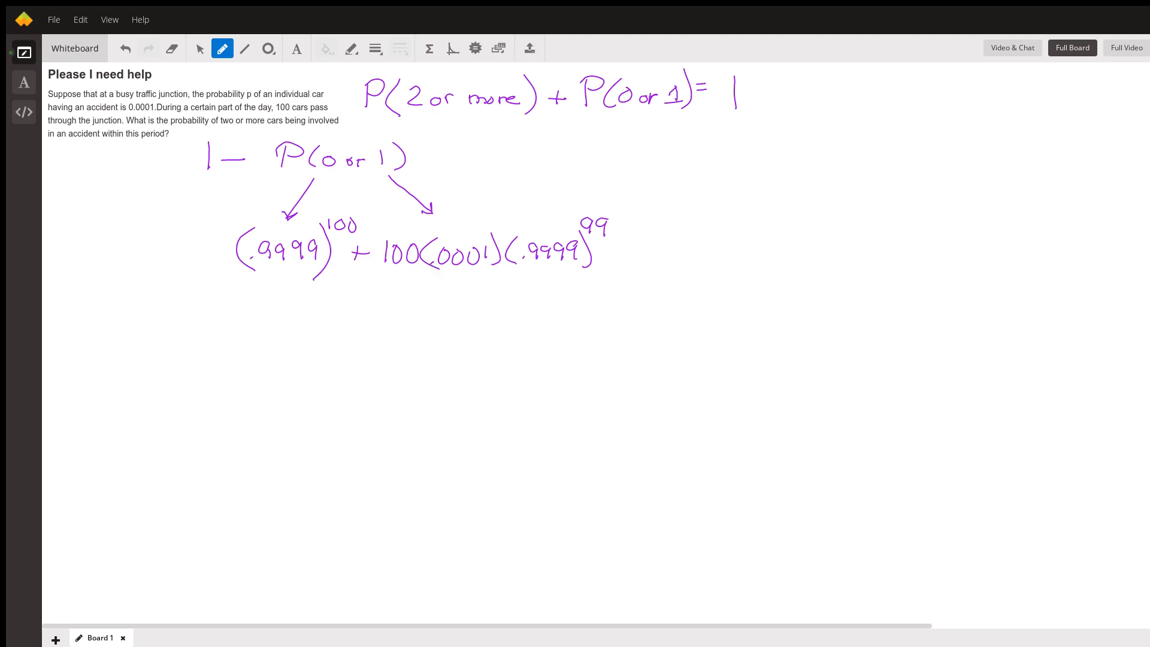
pyautogui.moveTo(429, 250)
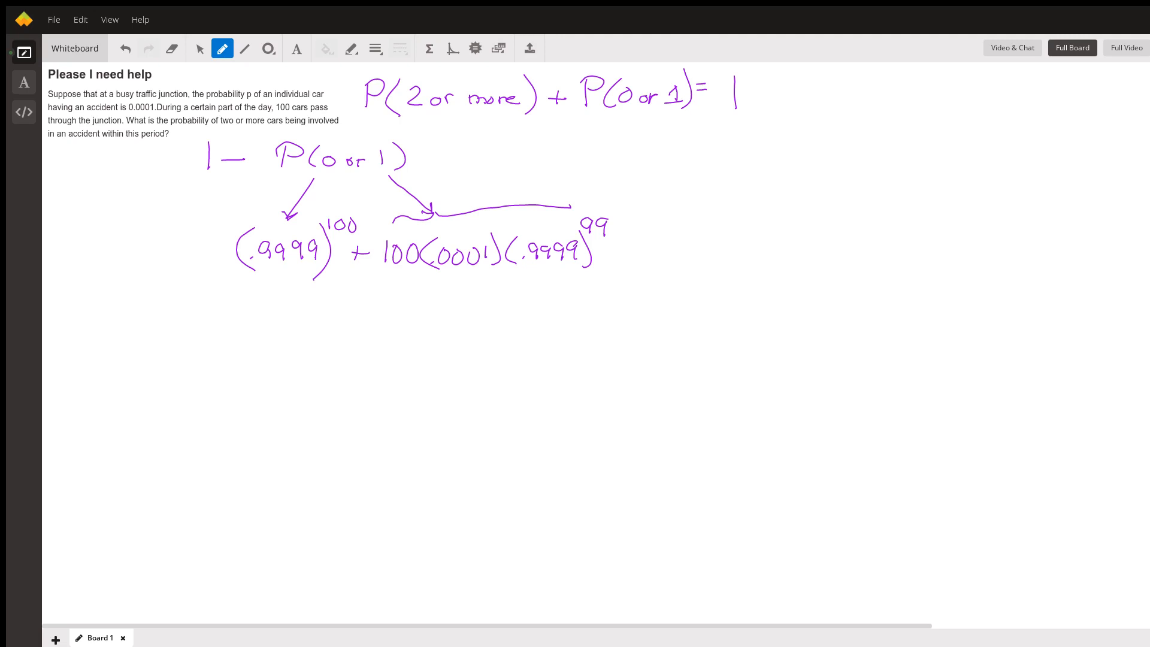
pyautogui.moveTo(128, 246)
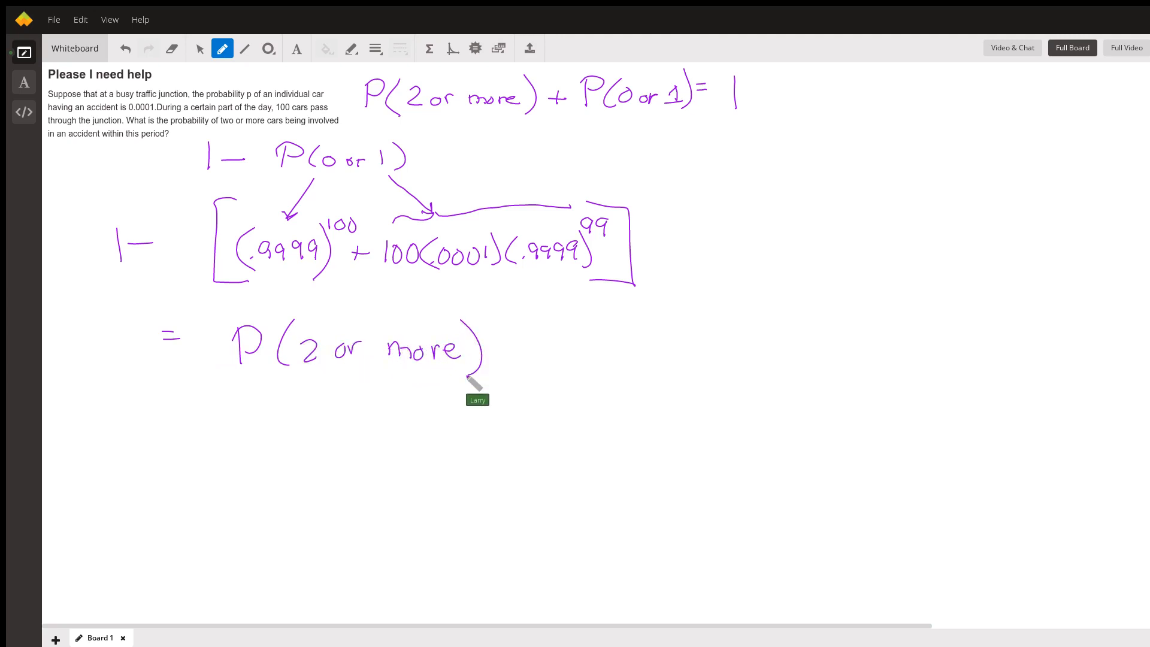
pyautogui.moveTo(475, 382)
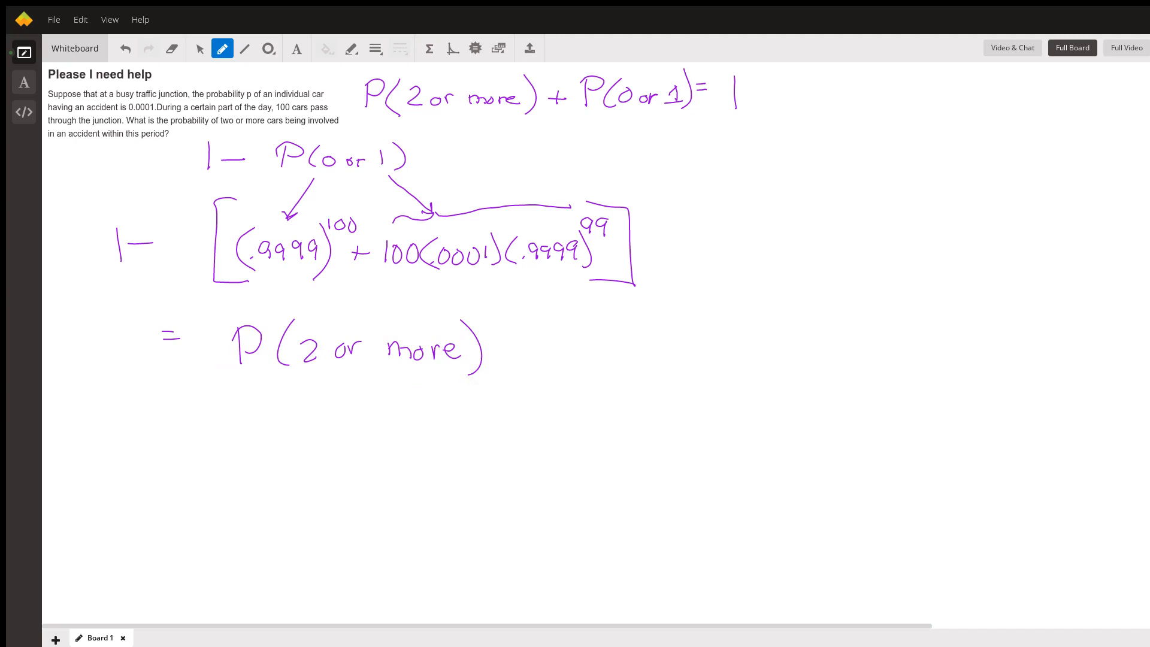